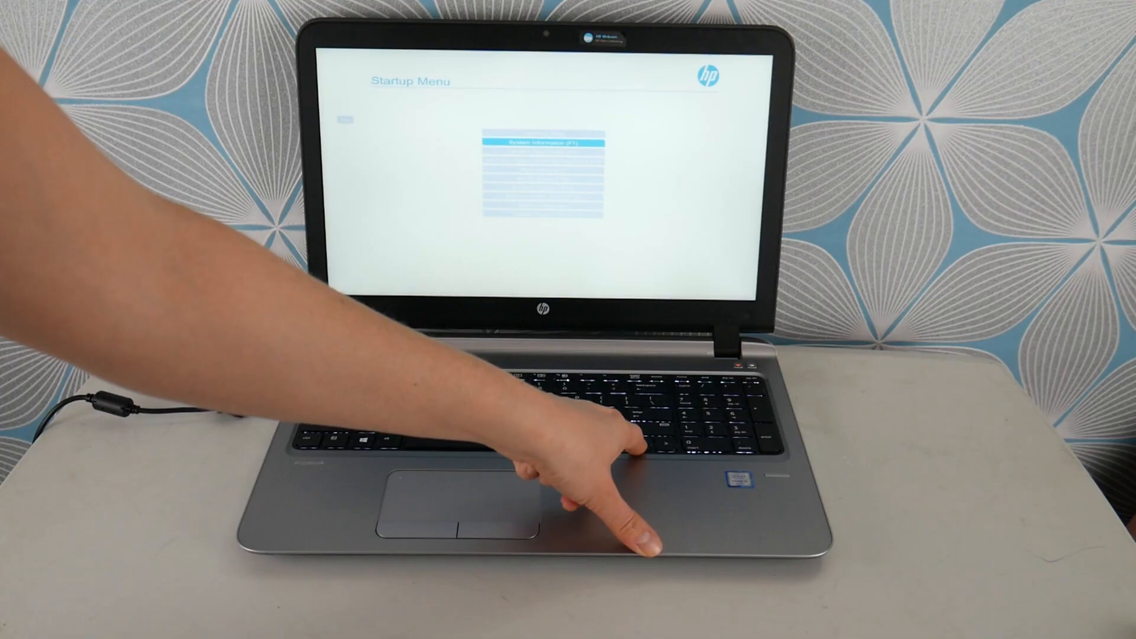
Step: Highlight System Diagnostics (F2) in the HP Startup Menu
{"action": "key", "text": "down"}
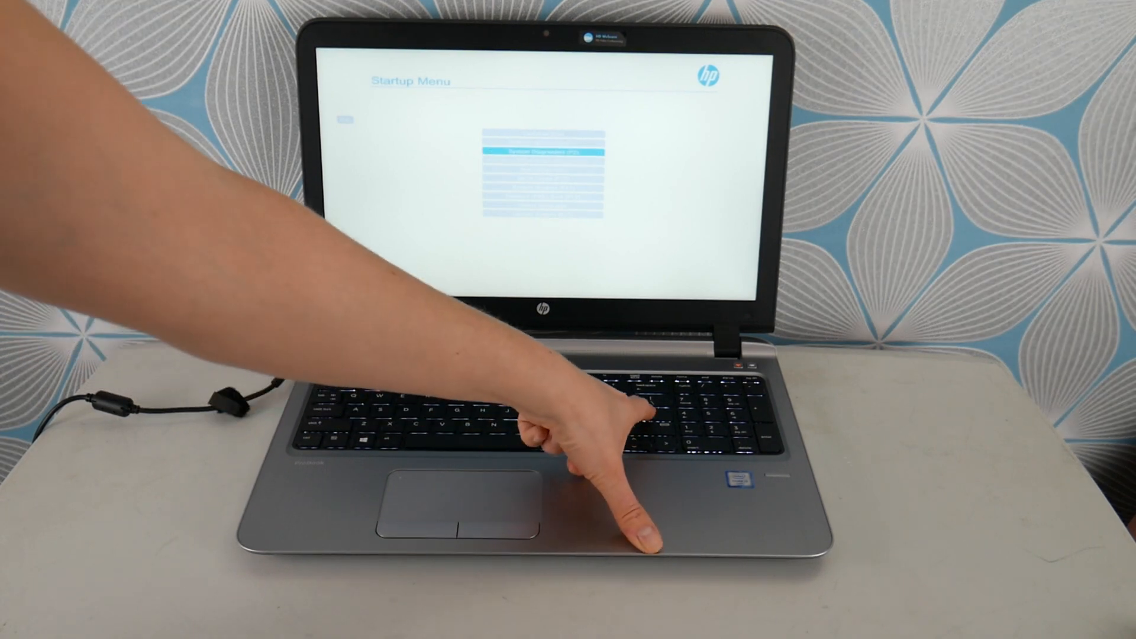
{"action": "key", "text": "enter"}
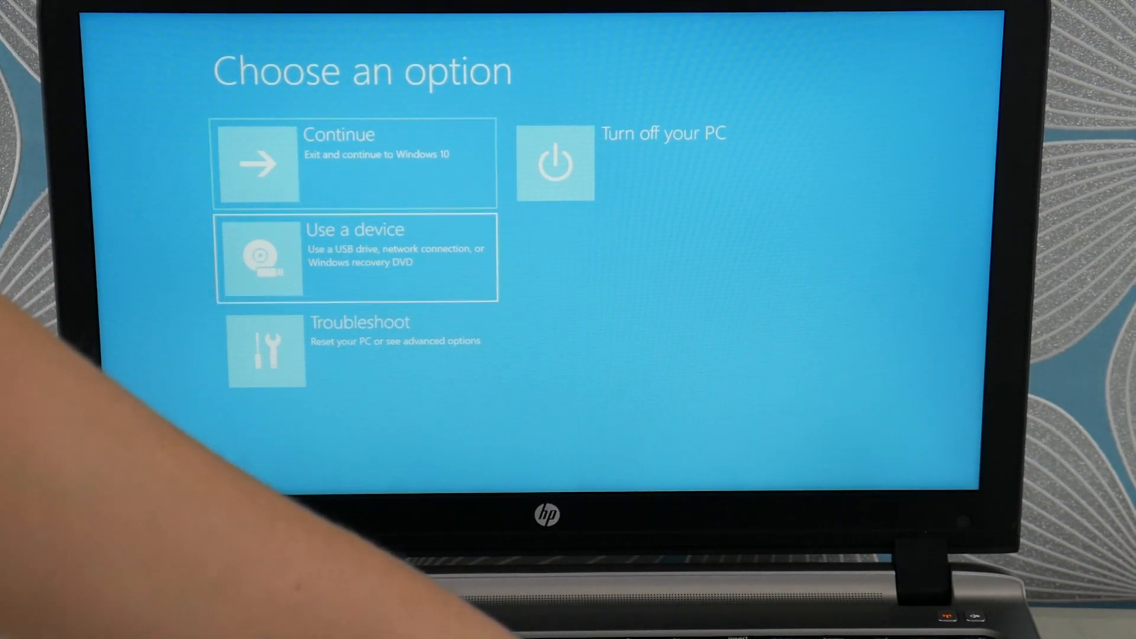
Step: Go to Troubleshoot and choose Reset this PC
{"action": "left_click", "coordinate": [355, 353]}
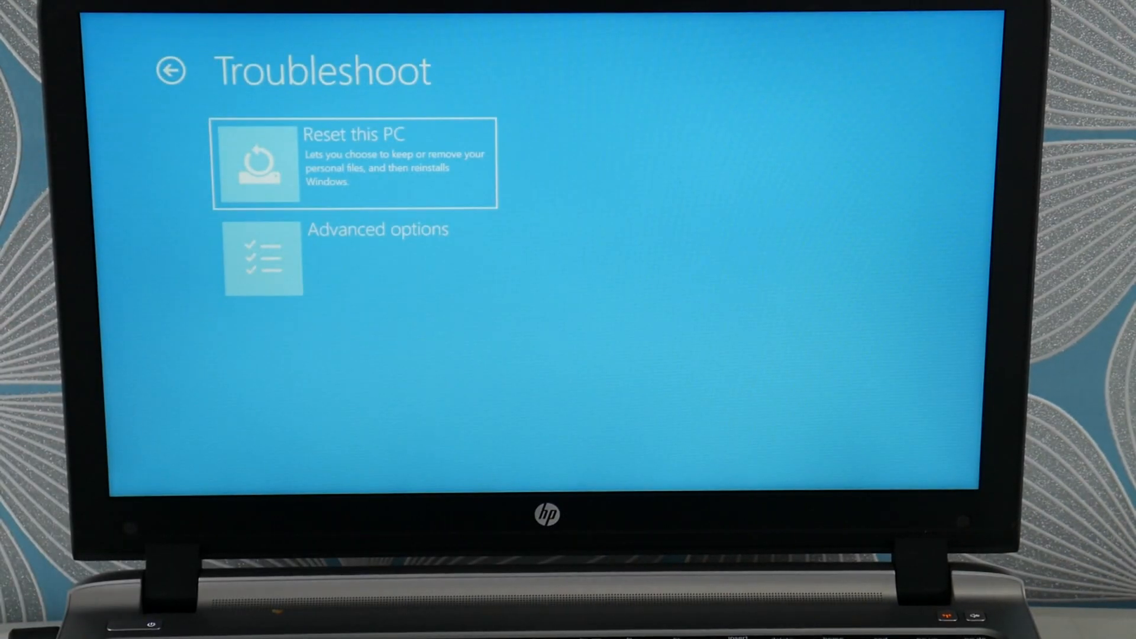
{"action": "left_click", "coordinate": [354, 163]}
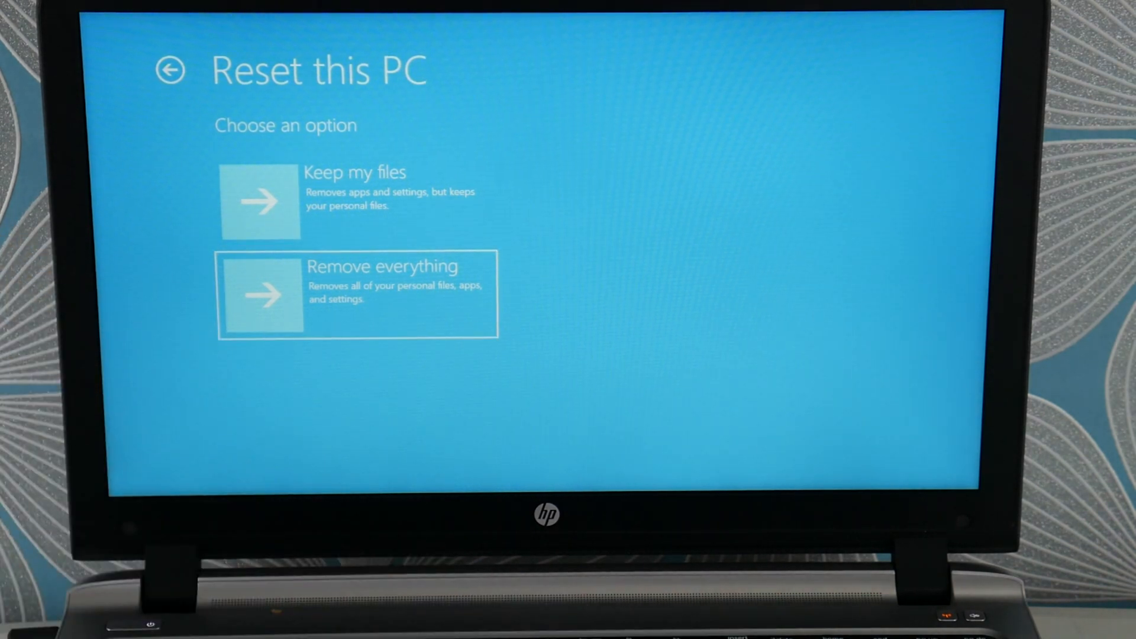
Step: Choose Remove everything, then Fully clean the drive for the reset
{"action": "left_click", "coordinate": [355, 294]}
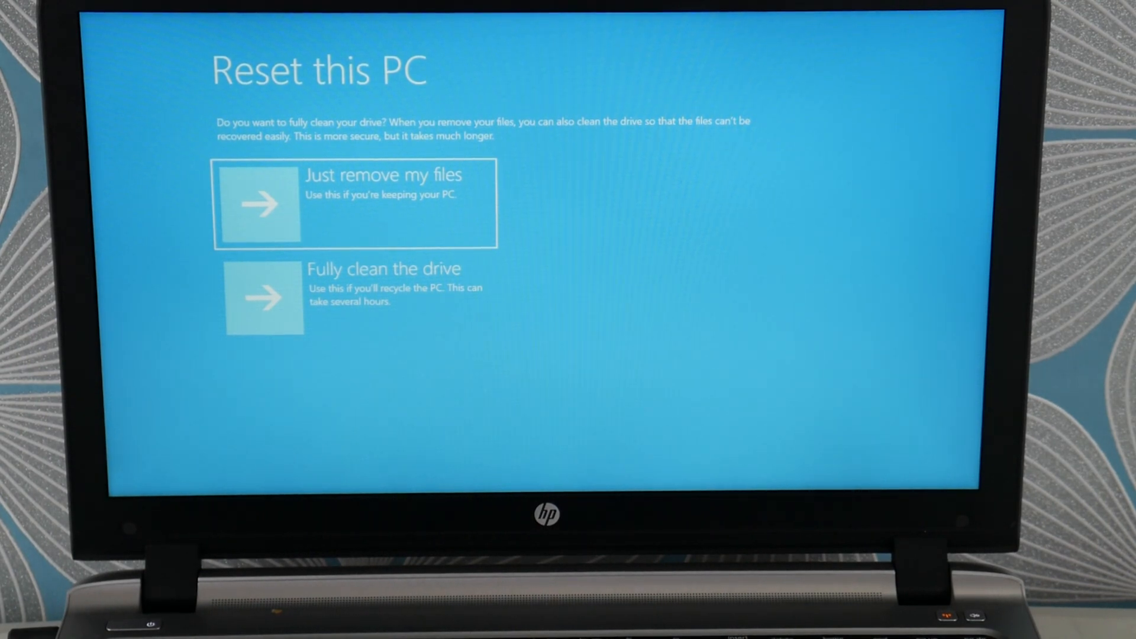
{"action": "left_click", "coordinate": [355, 297]}
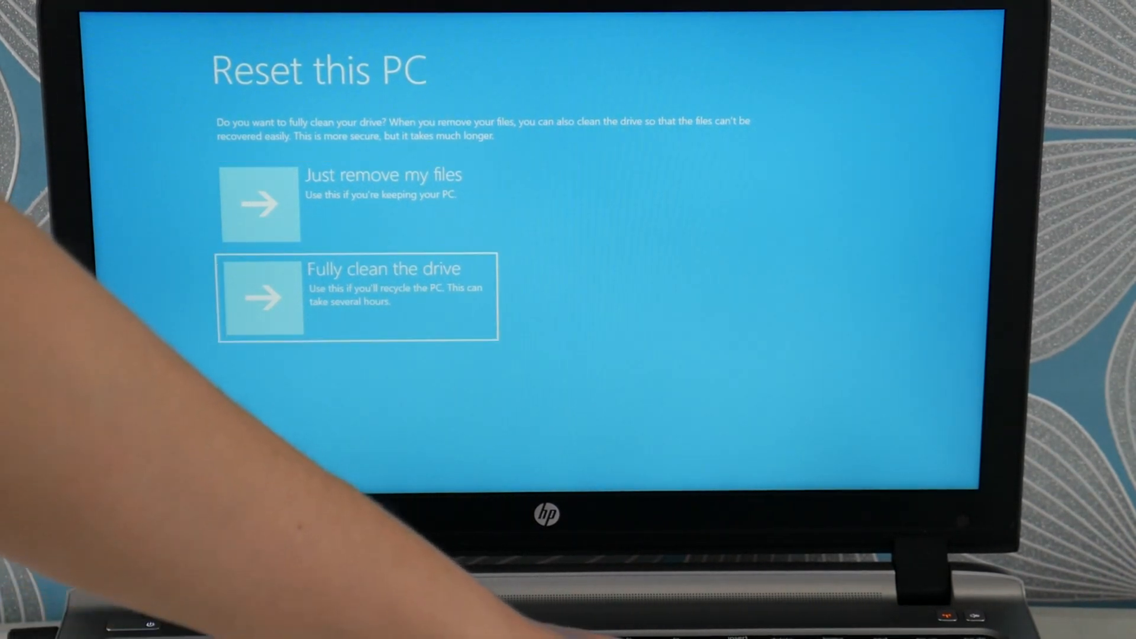